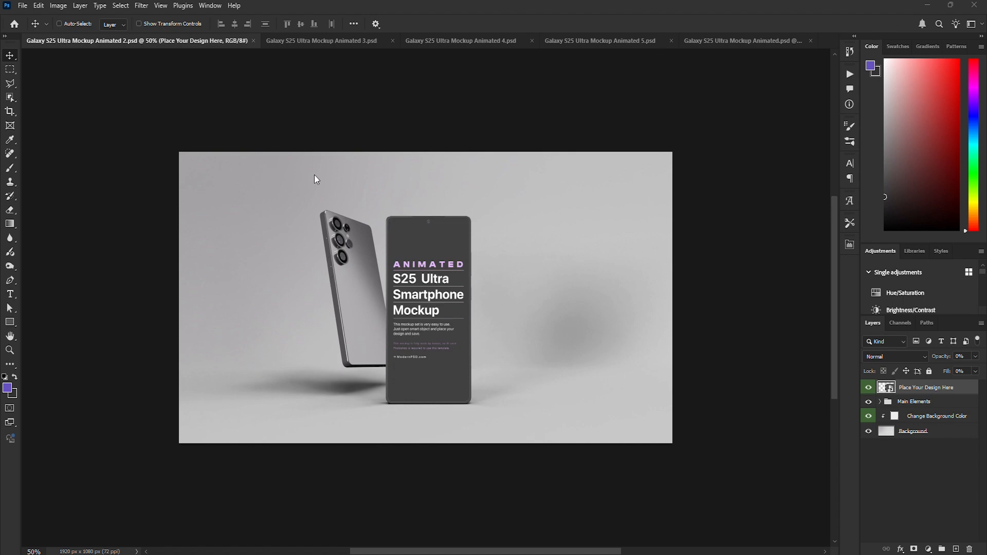
- Return to the Animated 2 mockup, show the Timeline panel and preview the phone animation
{"action": "left_click", "coordinate": [321, 40]}
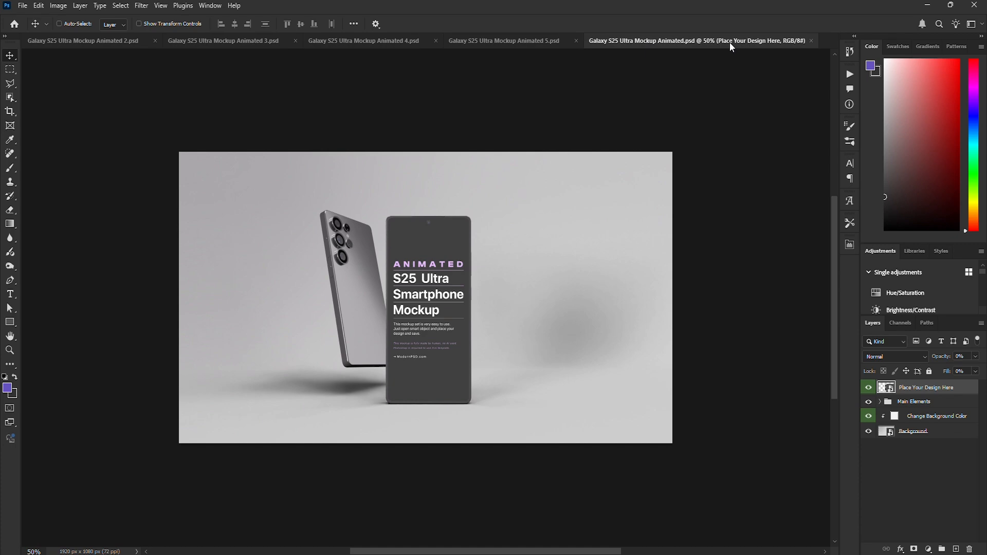
{"action": "left_click", "coordinate": [210, 5]}
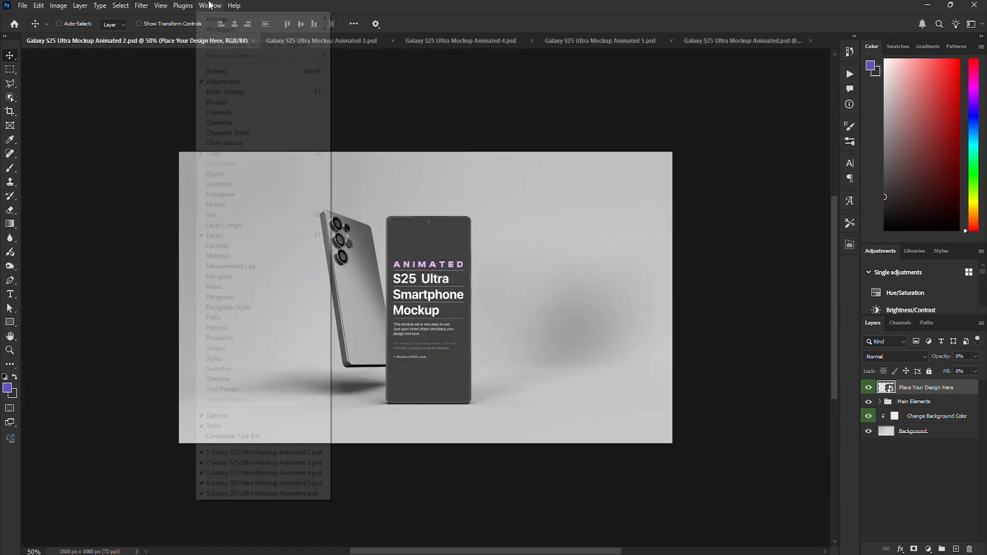
{"action": "left_click", "coordinate": [218, 379]}
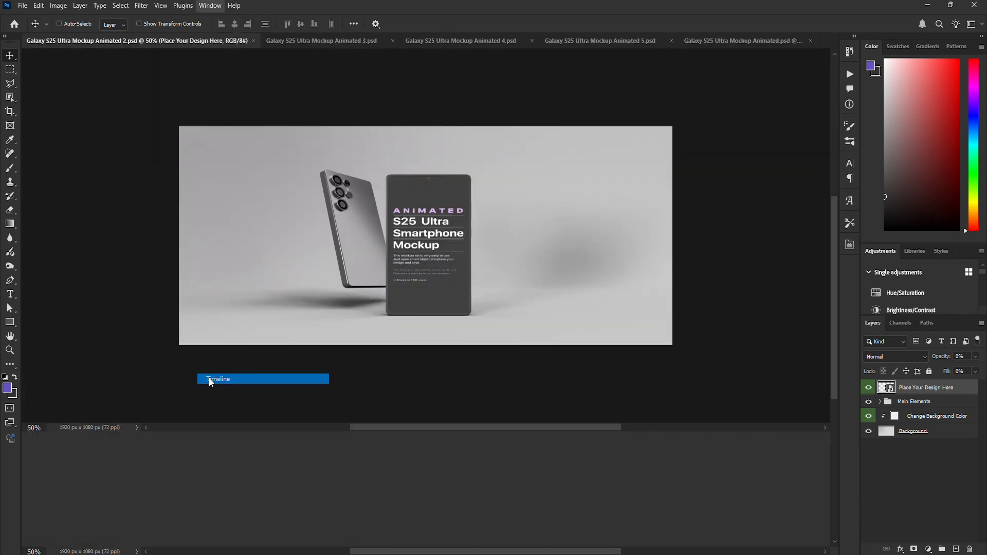
{"action": "left_click", "coordinate": [218, 379]}
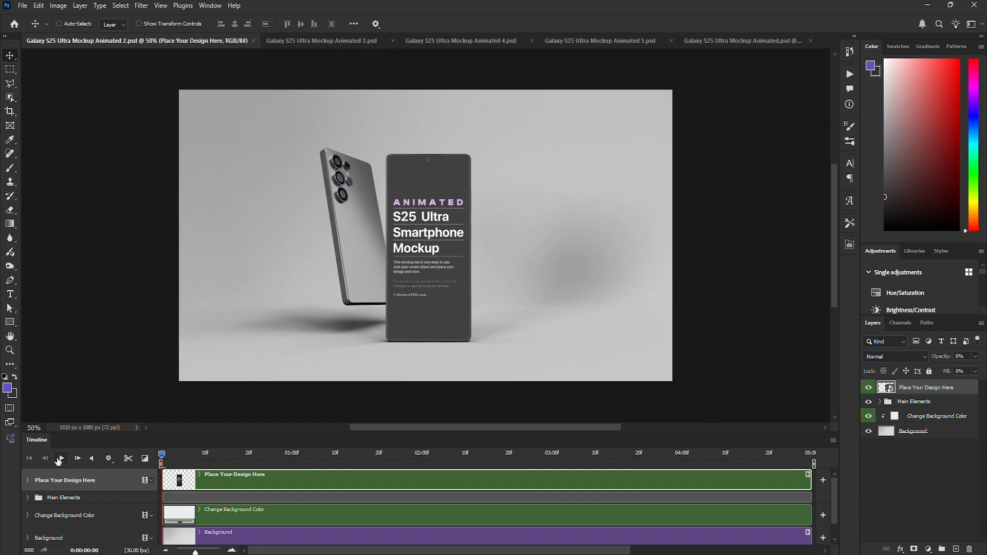
{"action": "left_click", "coordinate": [60, 457]}
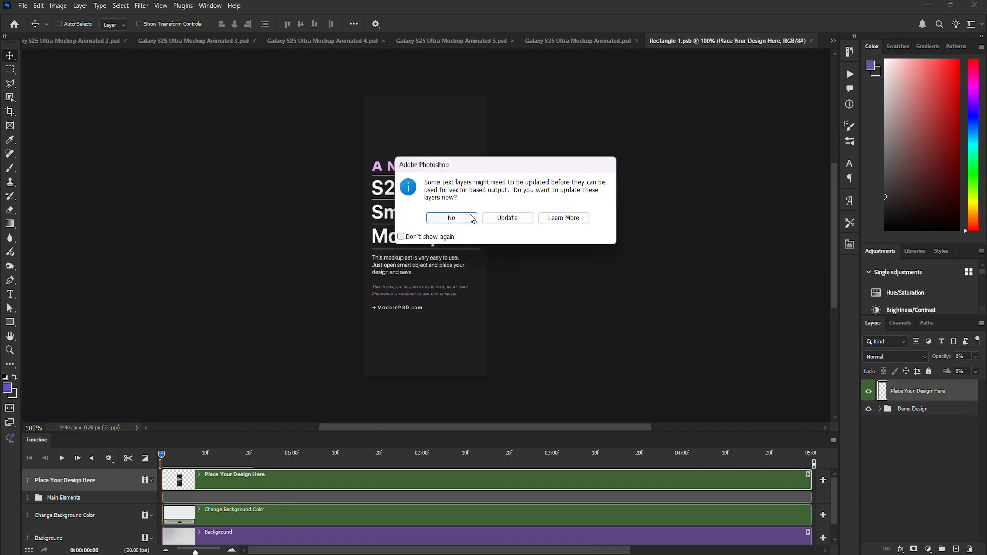
- Skip the text-layer update, copy in the iPhone Mockup Demo Design layers, and save the screen object
{"action": "left_click", "coordinate": [451, 218]}
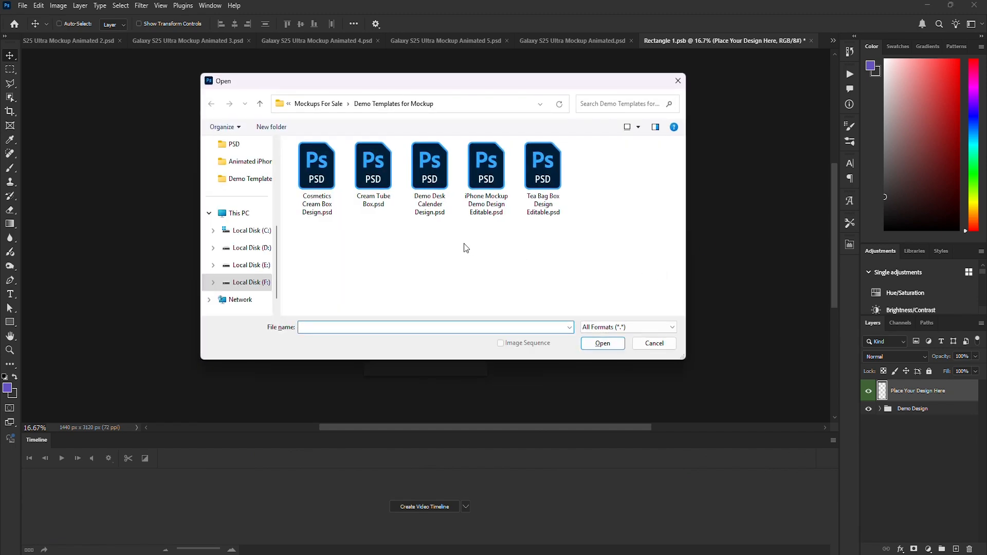
{"action": "double_click", "coordinate": [486, 165]}
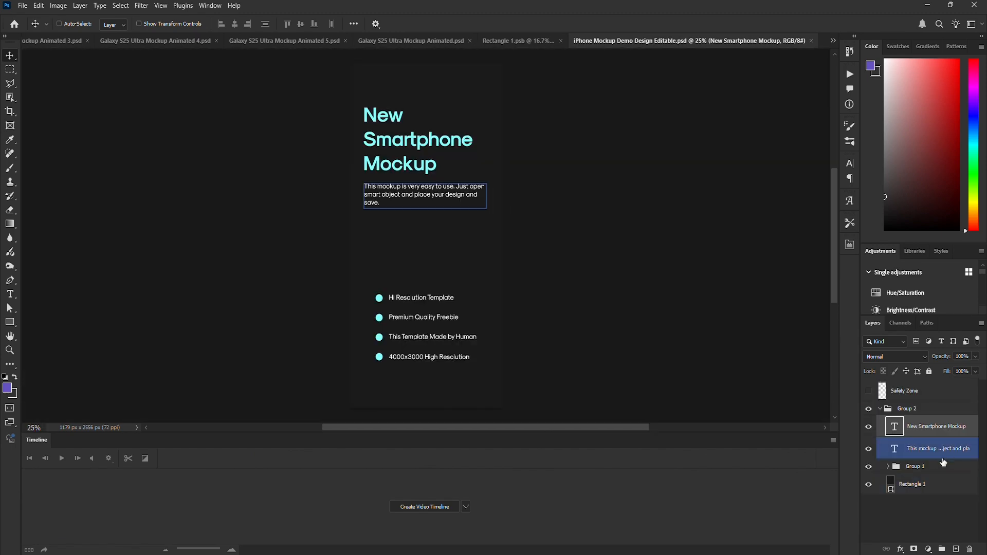
{"action": "left_click", "coordinate": [879, 407]}
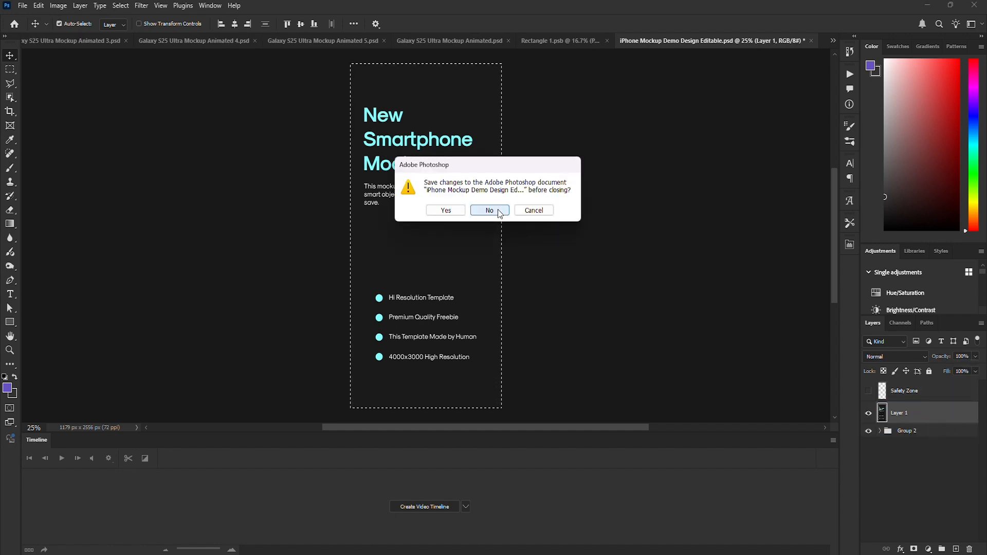
{"action": "left_click", "coordinate": [490, 210]}
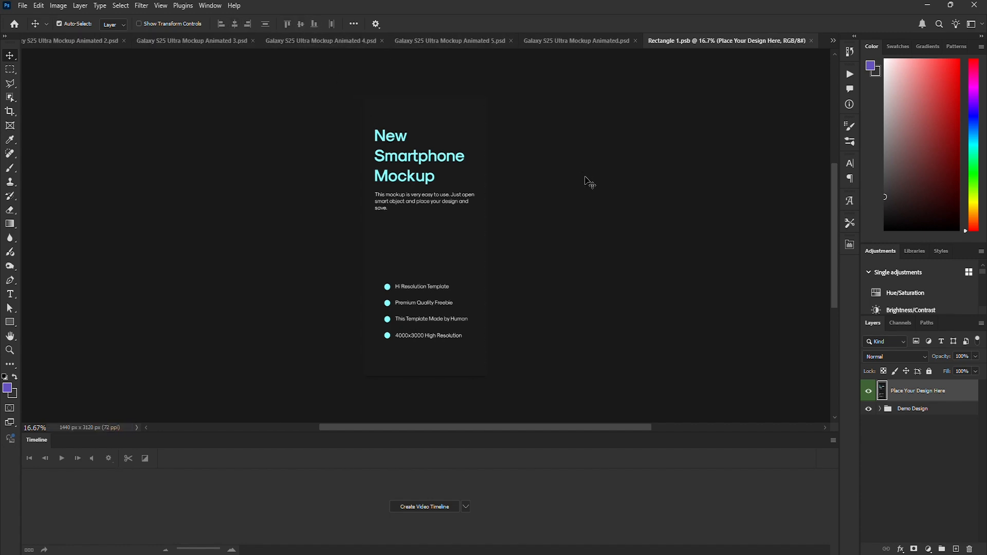
{"action": "left_click", "coordinate": [68, 40]}
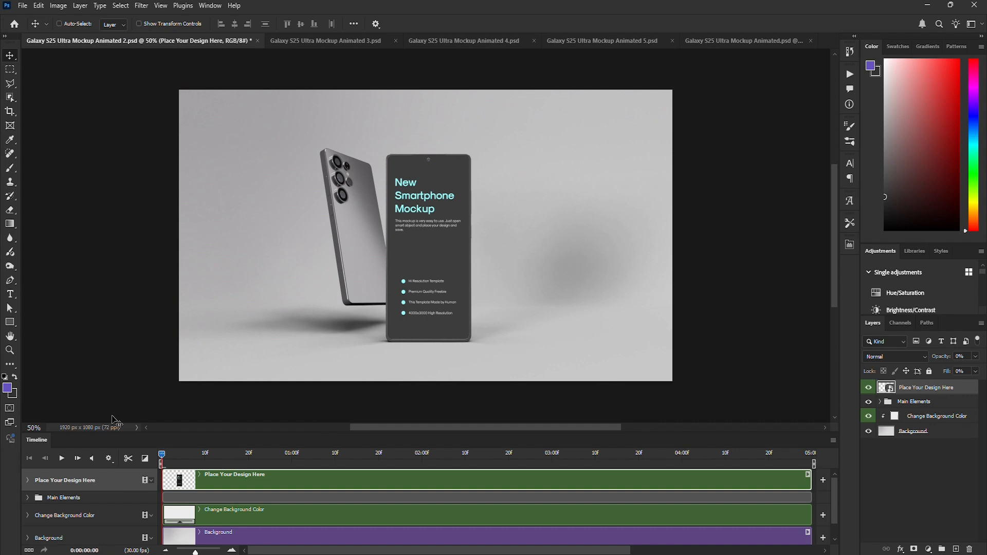
- Change the Change Background Color fill from grey to a light teal
{"action": "left_click", "coordinate": [62, 457]}
{"action": "type", "text": "97fcfc"}
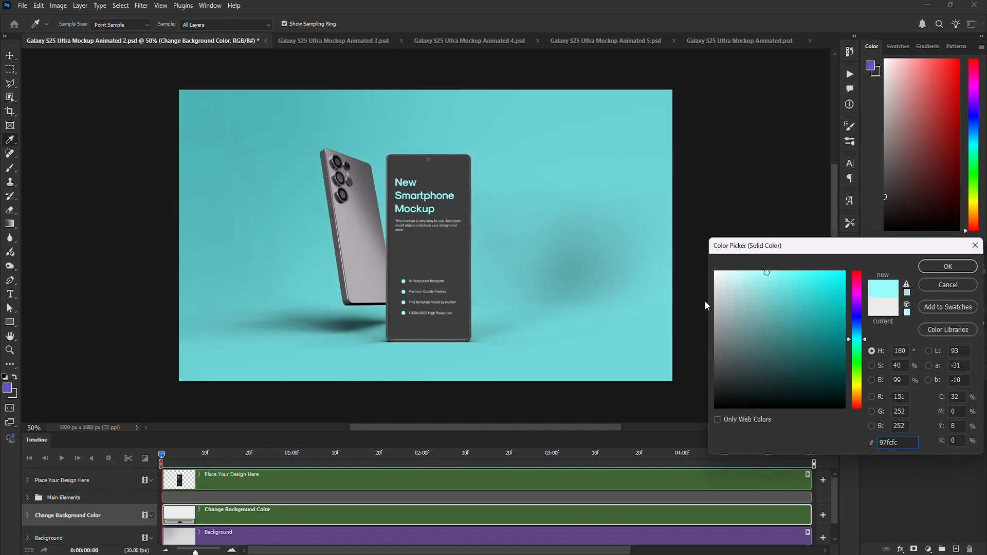
{"action": "left_click", "coordinate": [731, 270]}
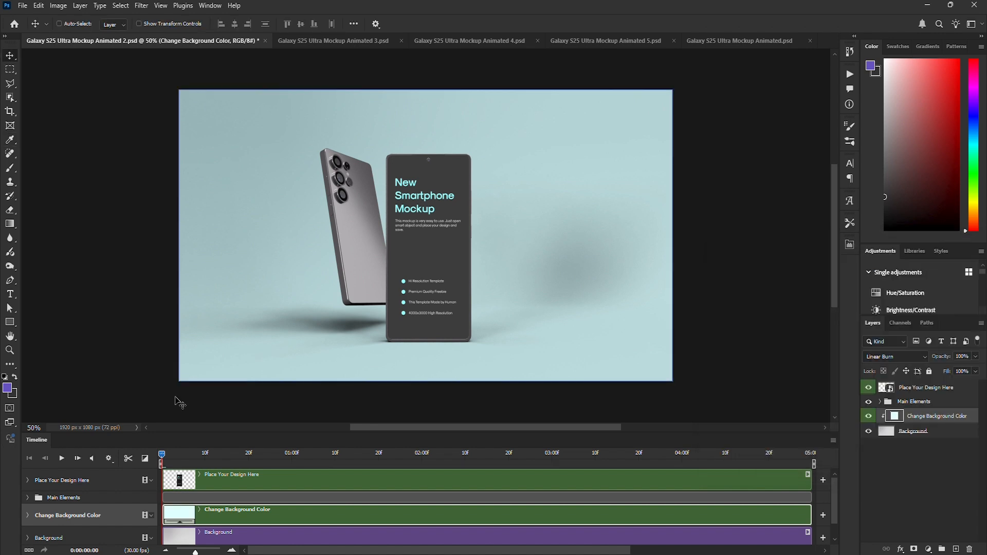
- In Save for Web (Legacy), set the GIF width to 800 px and save it to the Desktop
{"action": "left_click", "coordinate": [22, 5]}
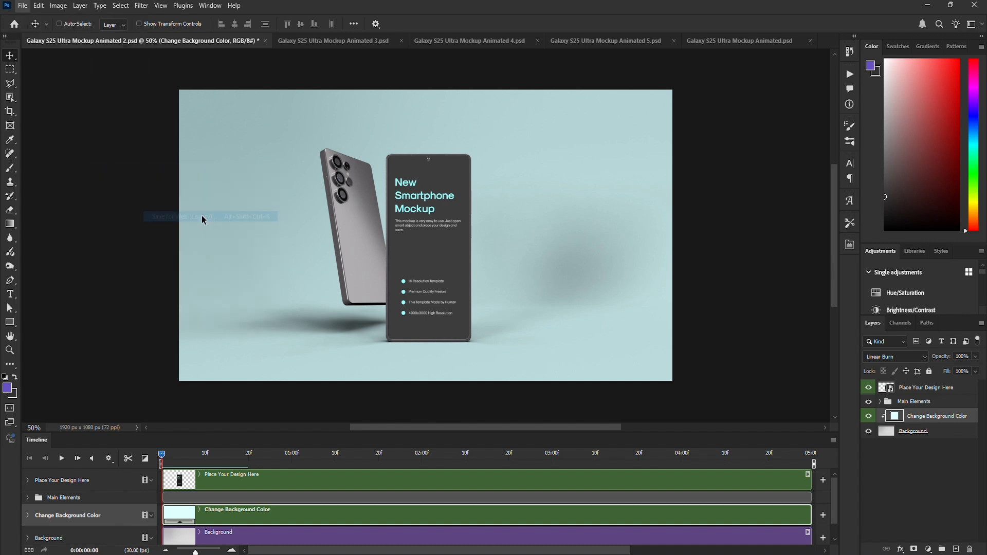
{"action": "left_click", "coordinate": [176, 216]}
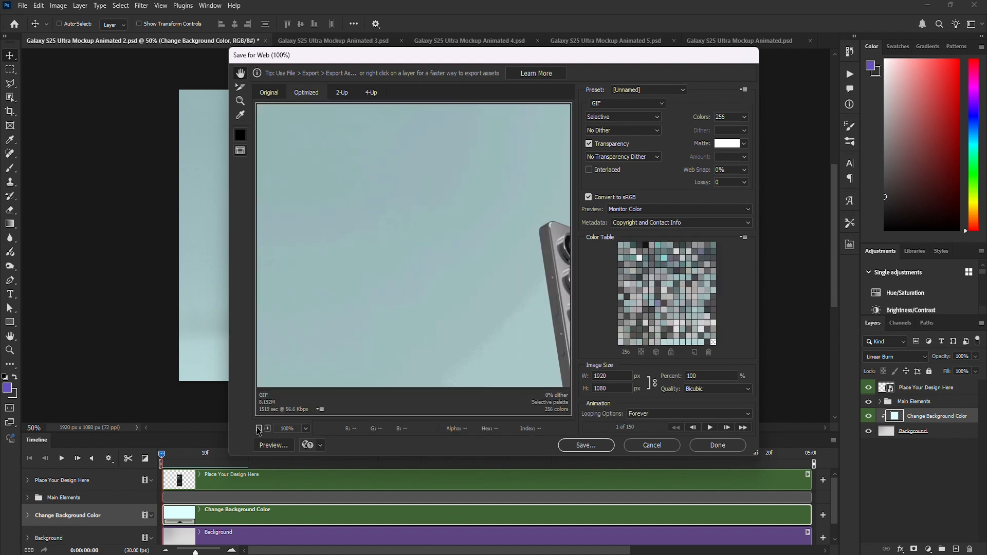
{"action": "left_click", "coordinate": [258, 428]}
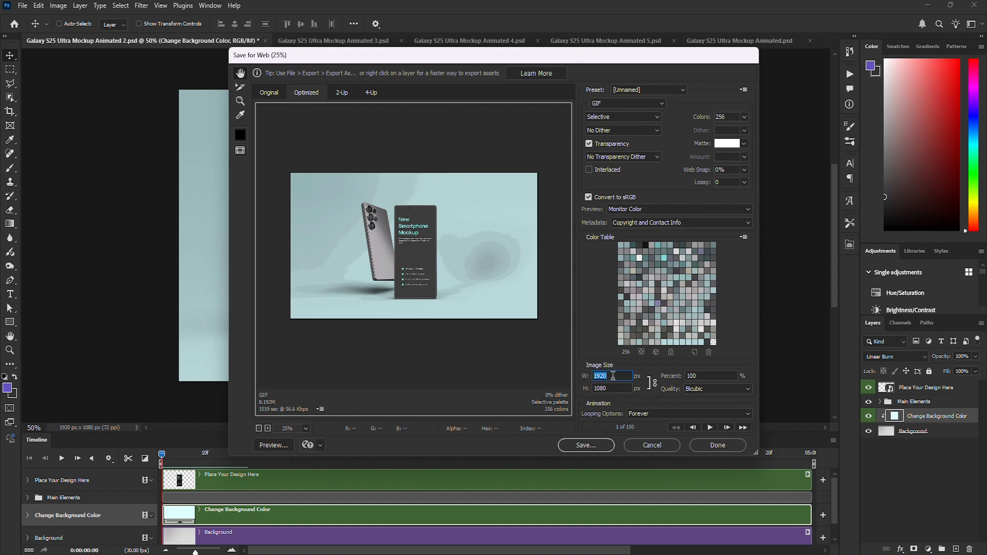
{"action": "type", "text": "80"}
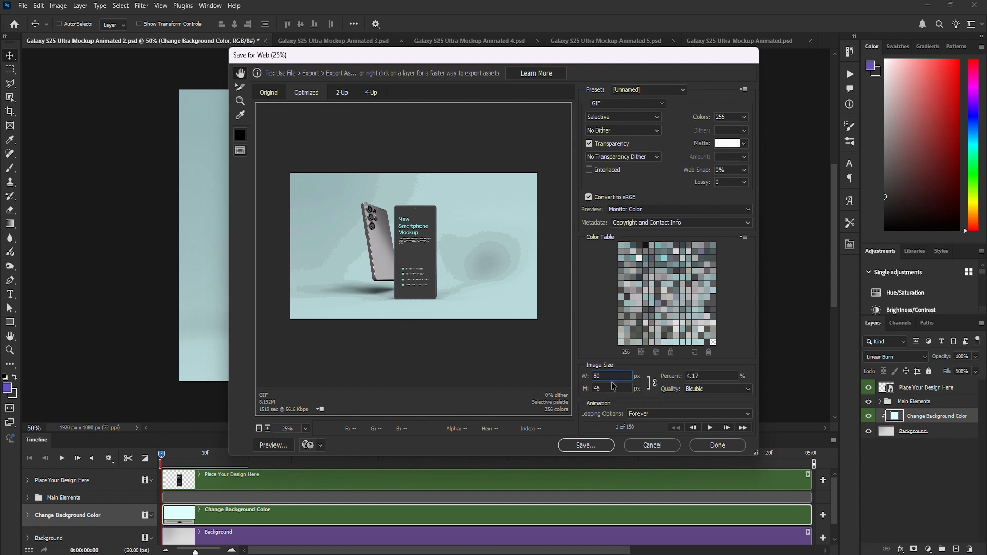
{"action": "type", "text": "800"}
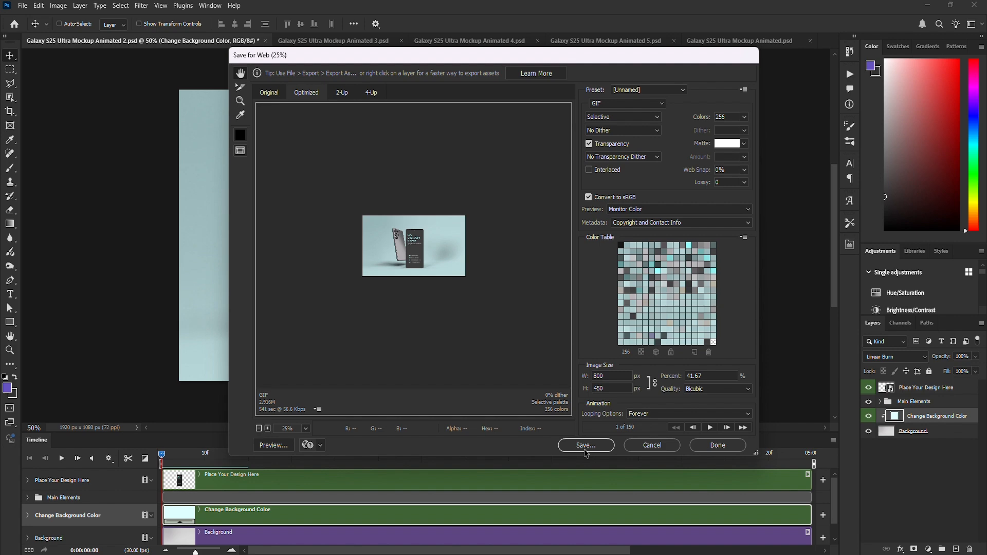
{"action": "left_click", "coordinate": [585, 445]}
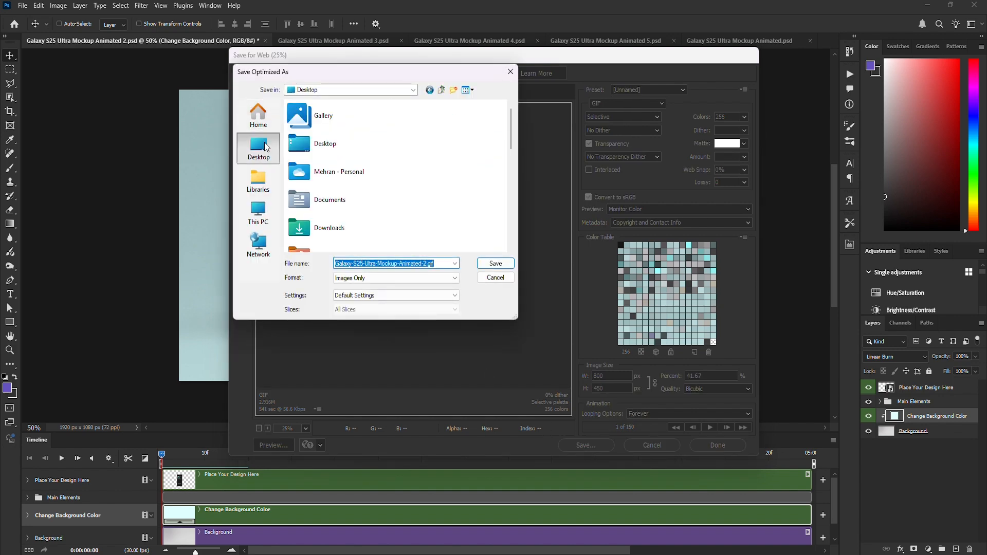
{"action": "left_click", "coordinate": [494, 278]}
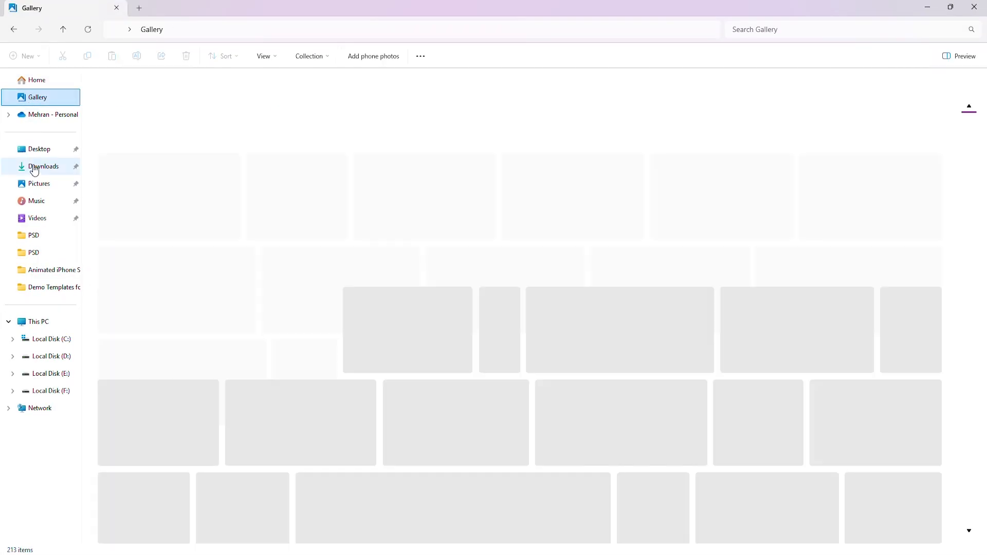
- Open a pinned folder in the File Explorer navigation pane to check the exported GIF
{"action": "left_click", "coordinate": [39, 149]}
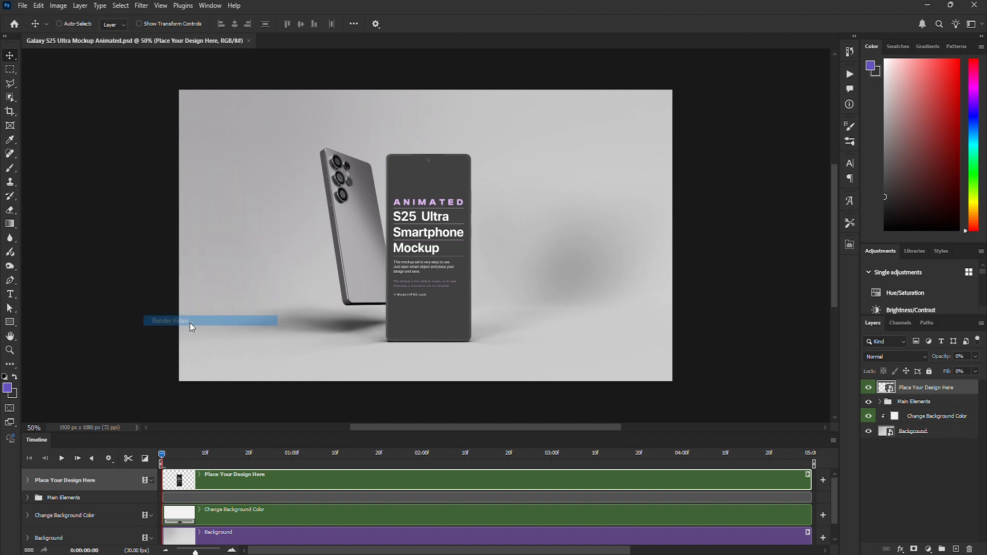
- In Render Video, set the Desktop as the destination folder and render the MP4
{"action": "left_click", "coordinate": [170, 321]}
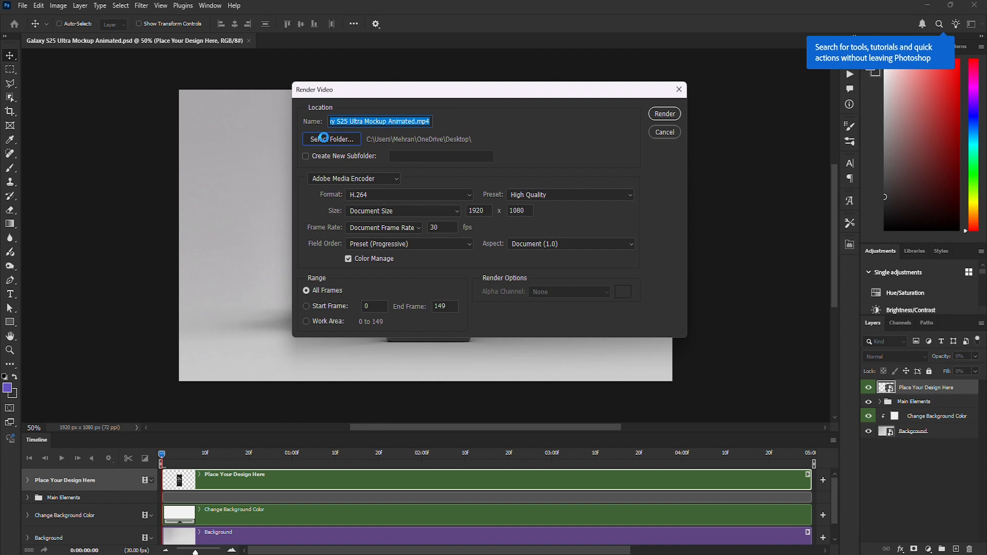
{"action": "left_click", "coordinate": [331, 140]}
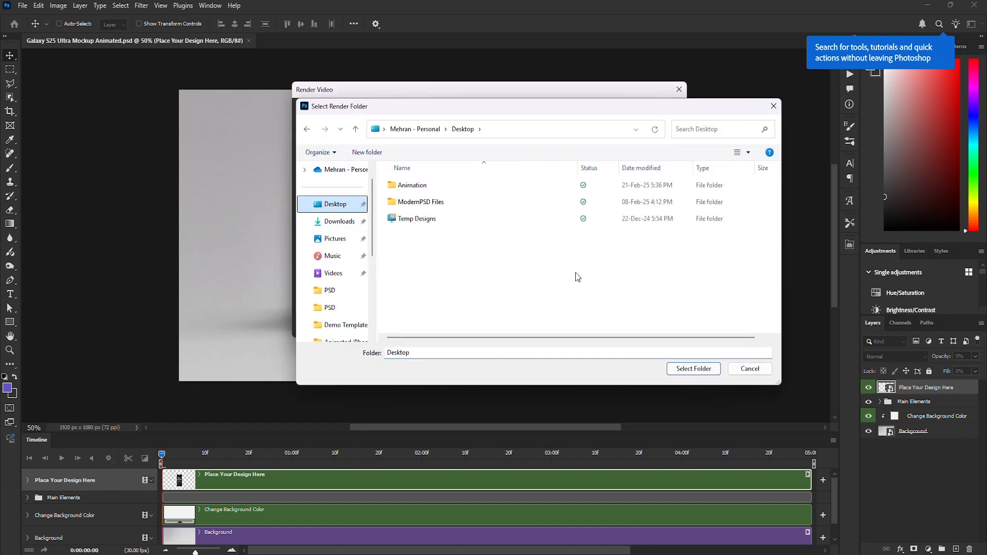
{"action": "left_click", "coordinate": [693, 368]}
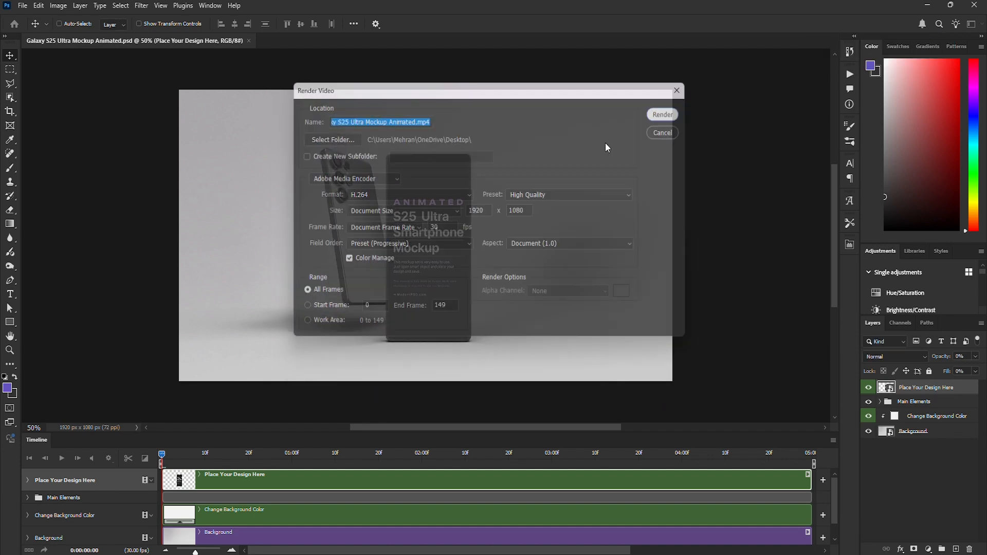
{"action": "left_click", "coordinate": [662, 115]}
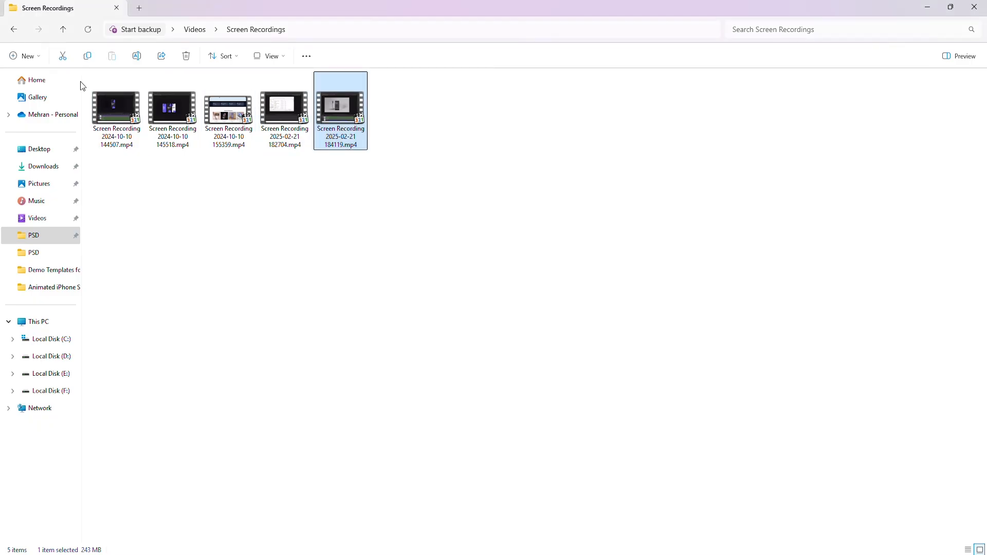
- Go to the Desktop folder and play Galaxy S25 Ultra Mockup Animated.mp4
{"action": "left_click", "coordinate": [39, 149]}
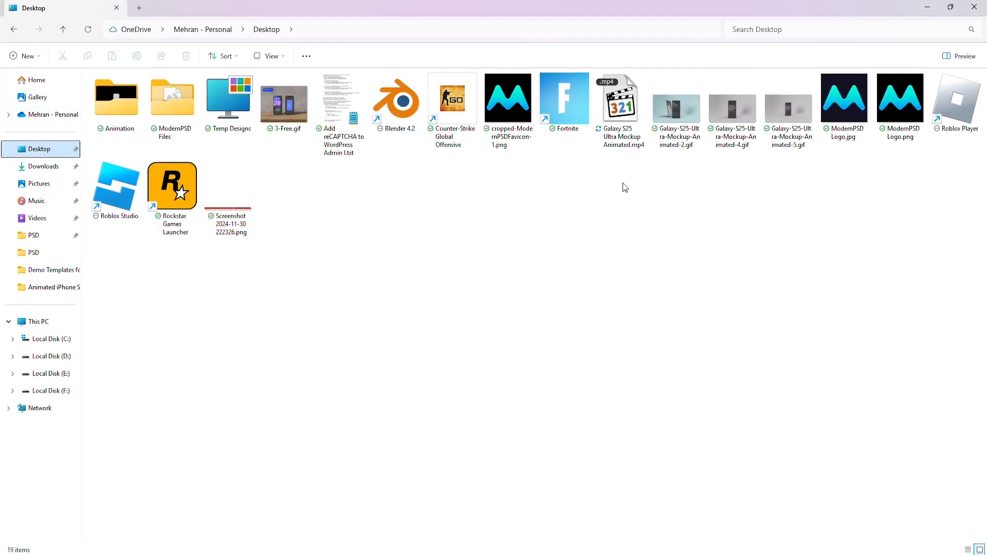
{"action": "left_click", "coordinate": [620, 98]}
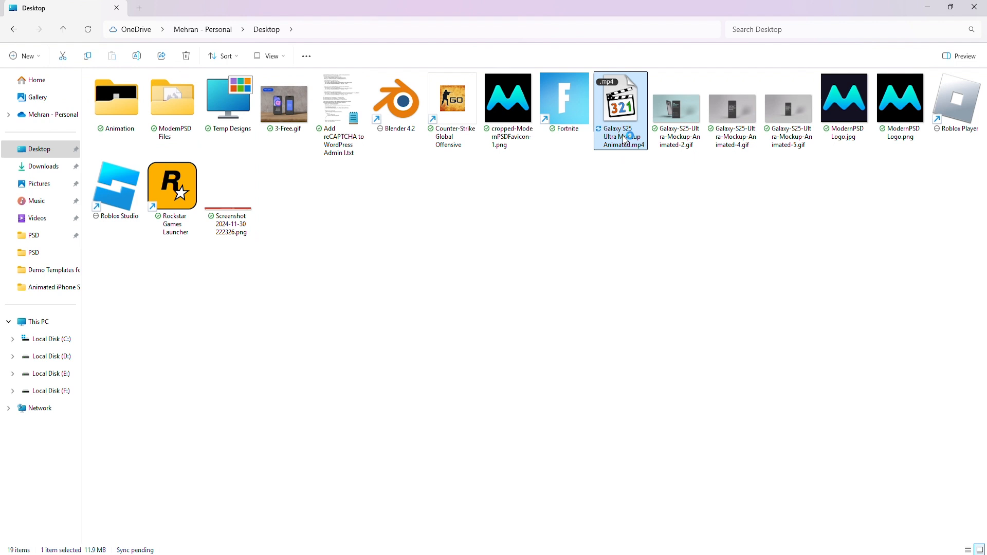
{"action": "double_click", "coordinate": [620, 101]}
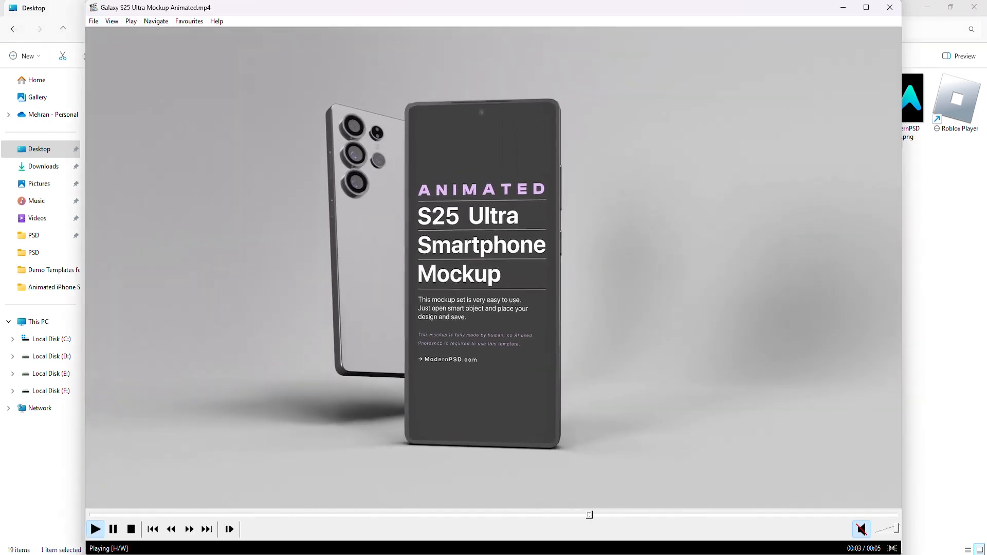
- Pause the mockup video in Media Player Classic, then play it again from the start
{"action": "left_click", "coordinate": [114, 529]}
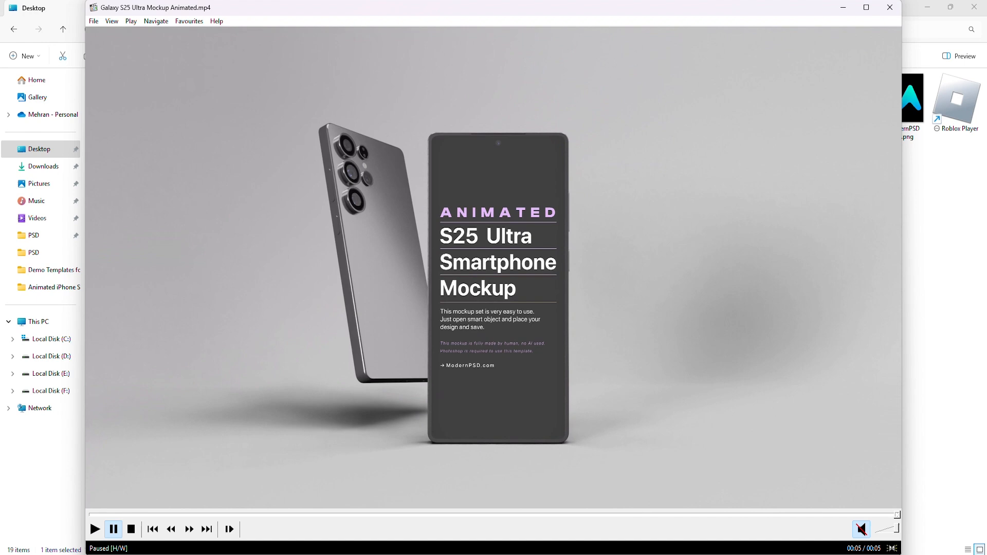
{"action": "left_click", "coordinate": [95, 529]}
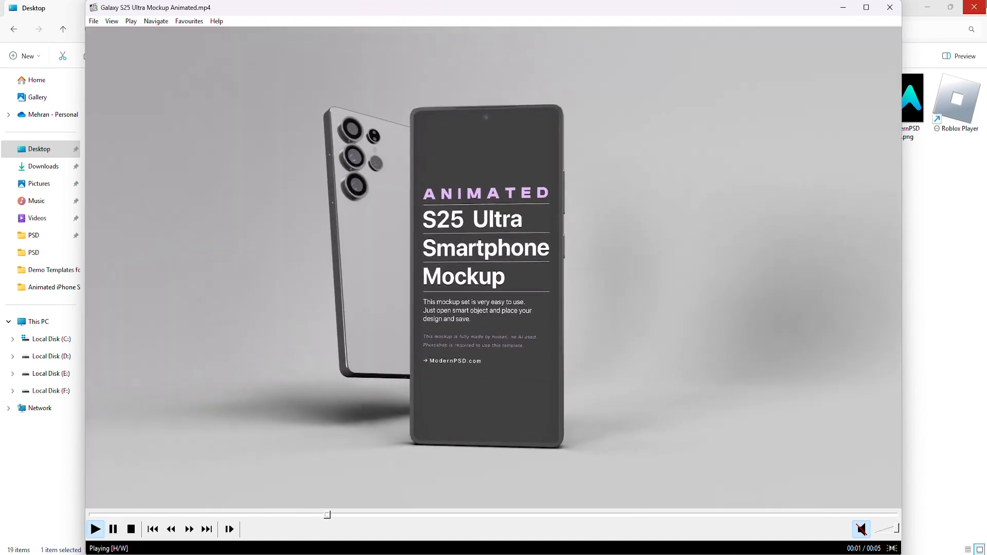